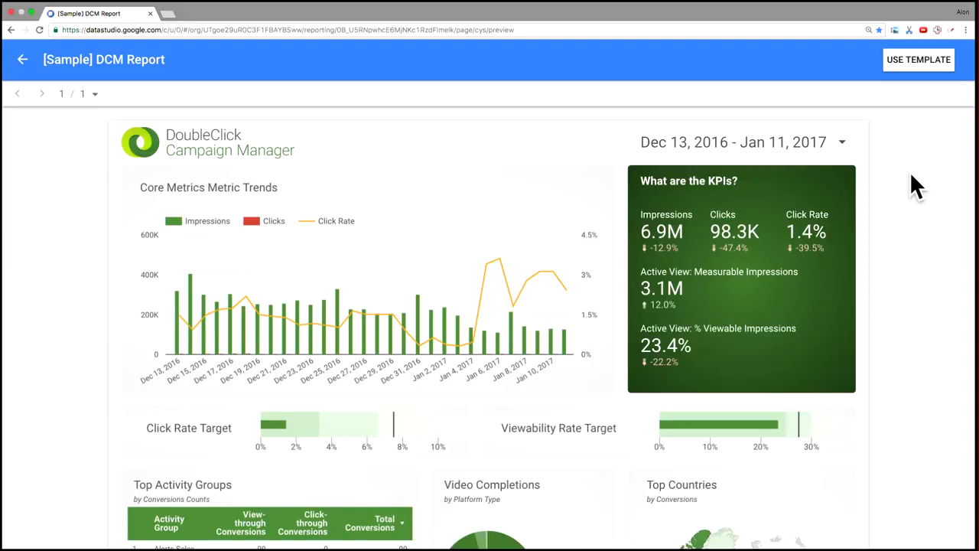
pyautogui.moveTo(431, 99)
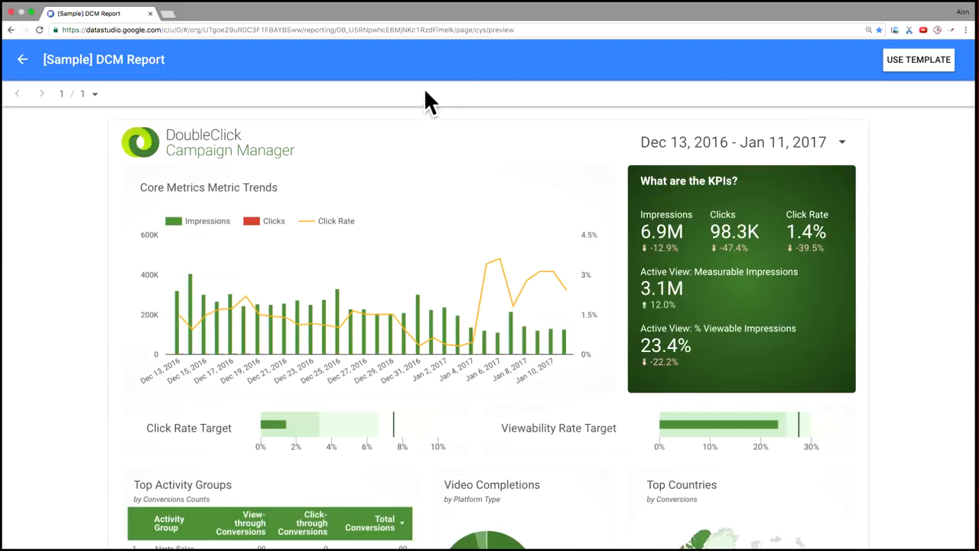
pyautogui.moveTo(92, 156)
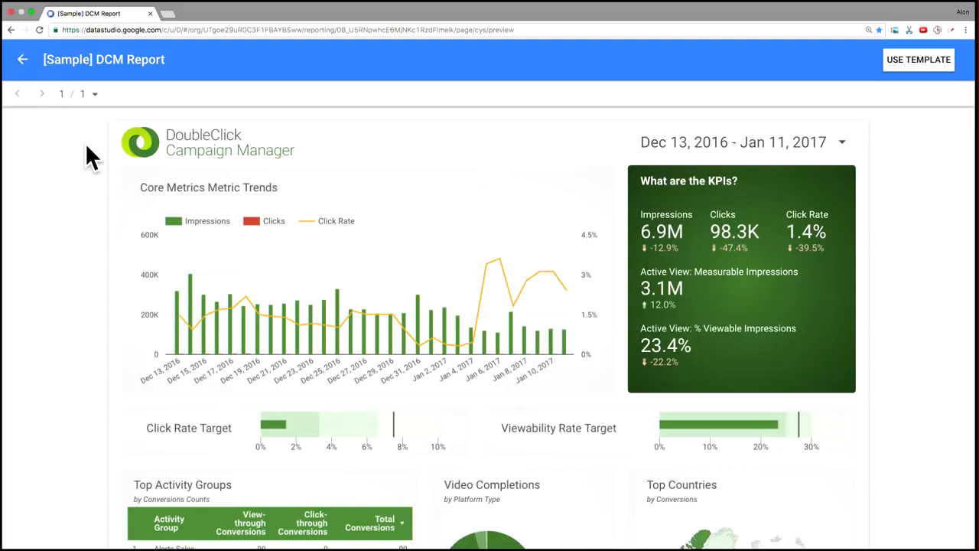
pyautogui.moveTo(742, 150)
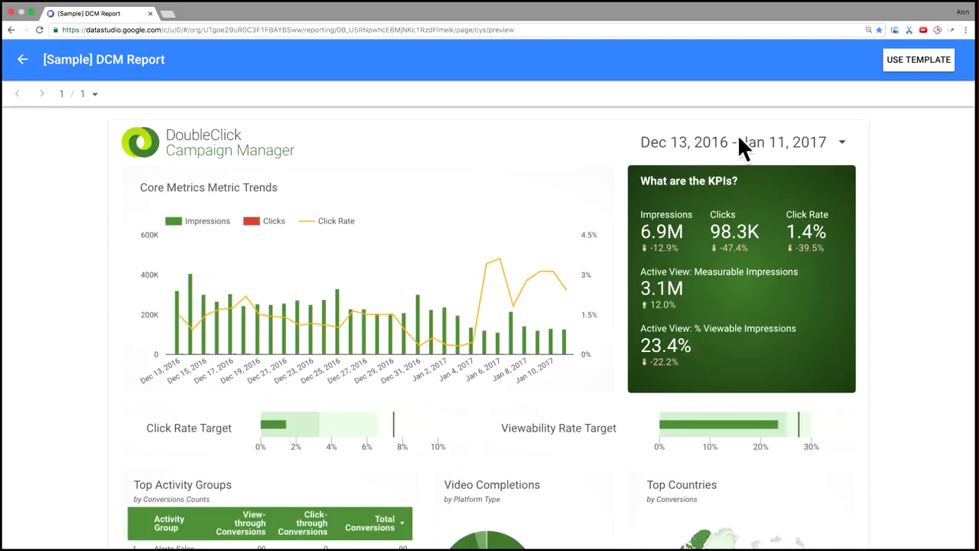
pyautogui.moveTo(841, 150)
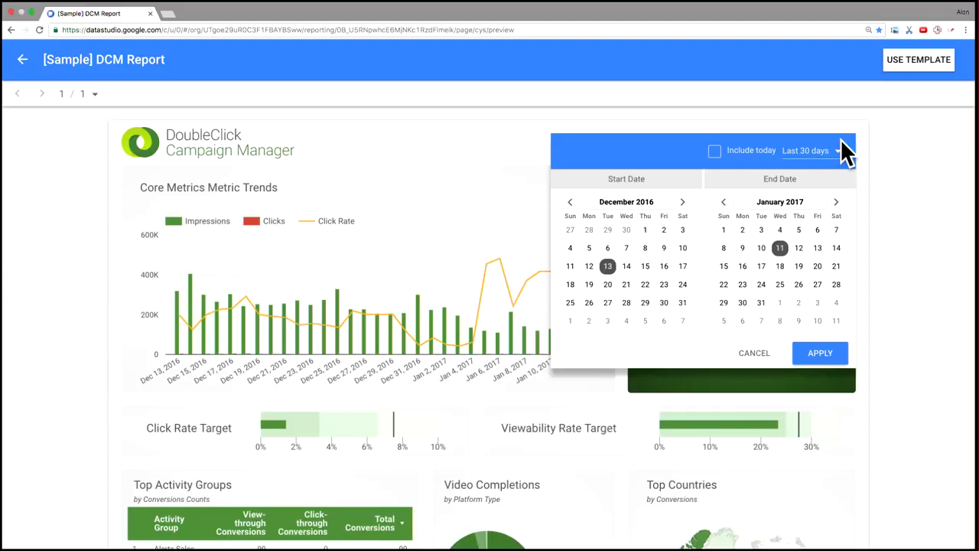
pyautogui.moveTo(916, 220)
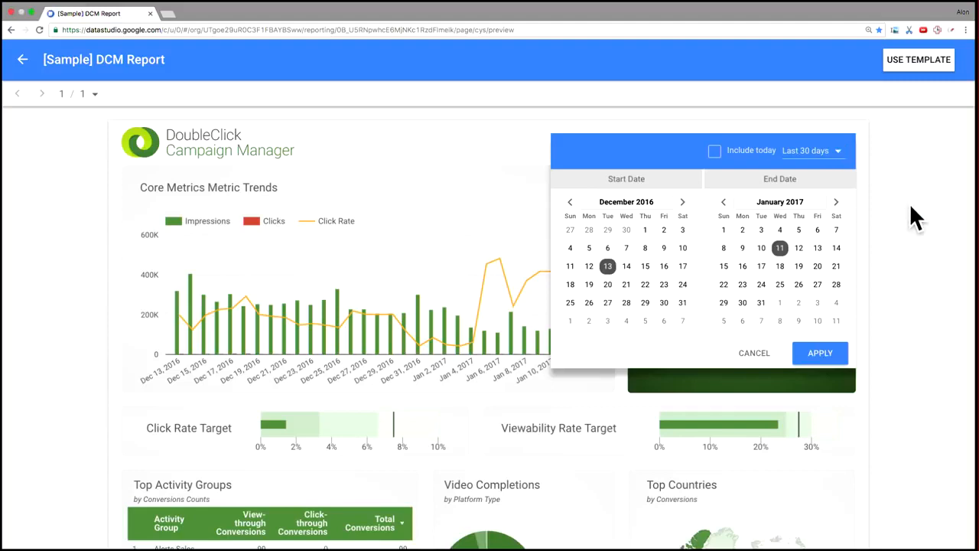
# Step: Dismiss the date range calendars and scroll down to the Top Activity Groups table, Video Completions pie and Top Countries map
pyautogui.click(820, 352)
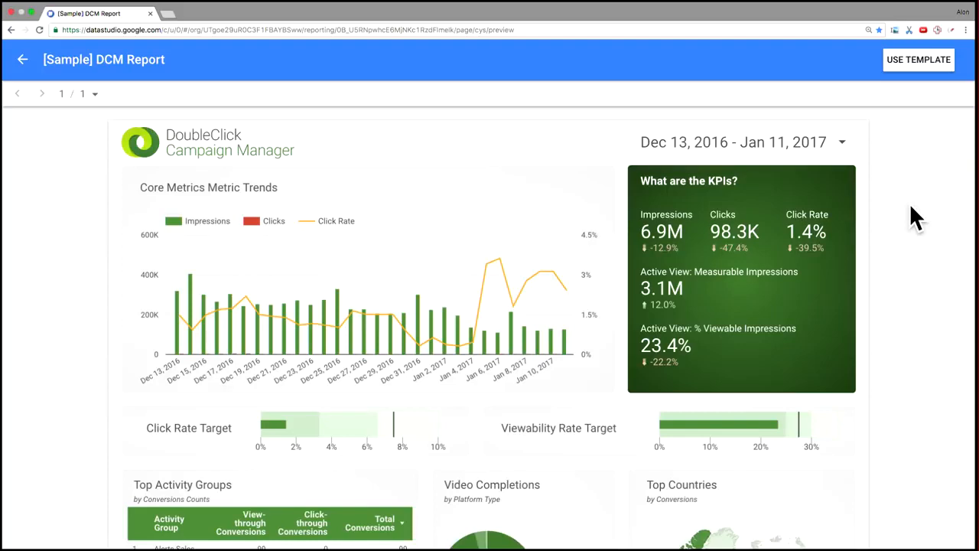
pyautogui.moveTo(130, 264)
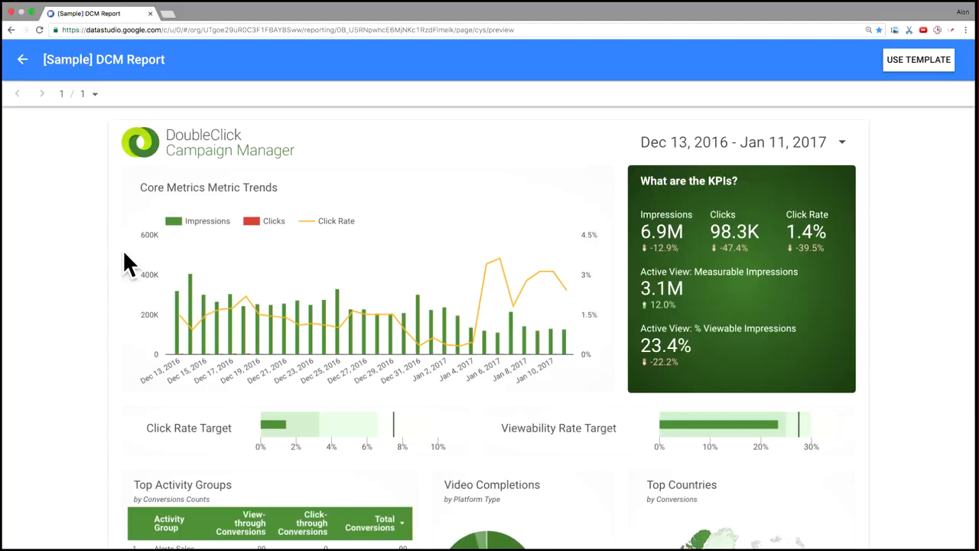
pyautogui.moveTo(419, 189)
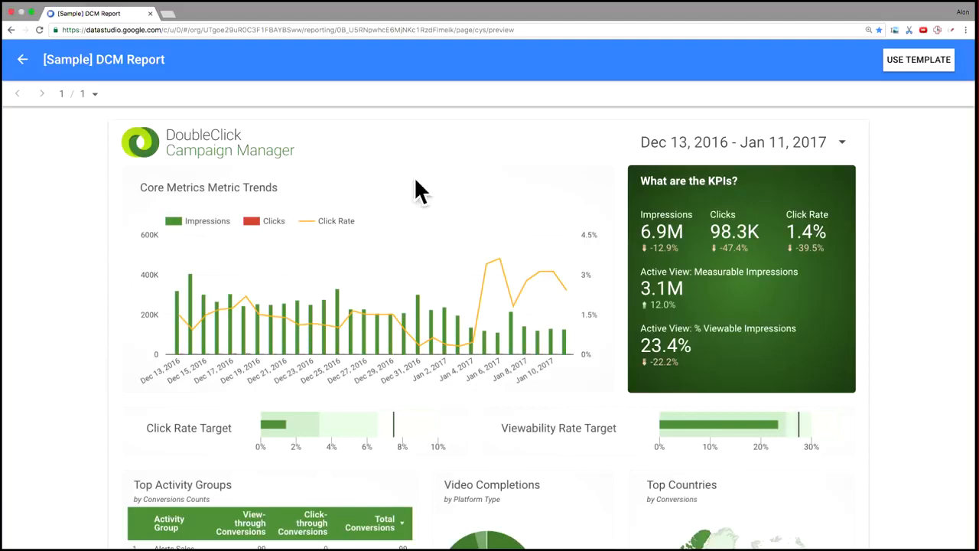
pyautogui.moveTo(855, 247)
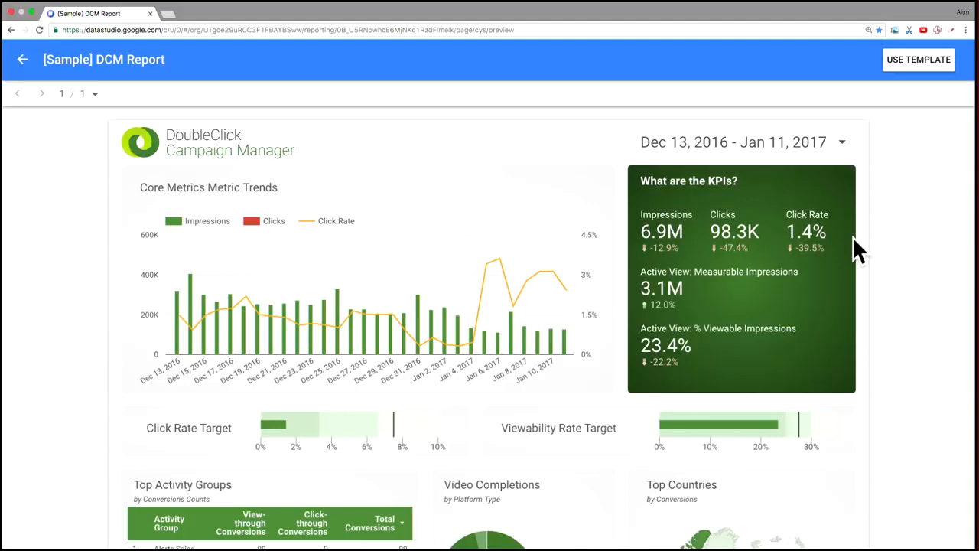
pyautogui.moveTo(825, 303)
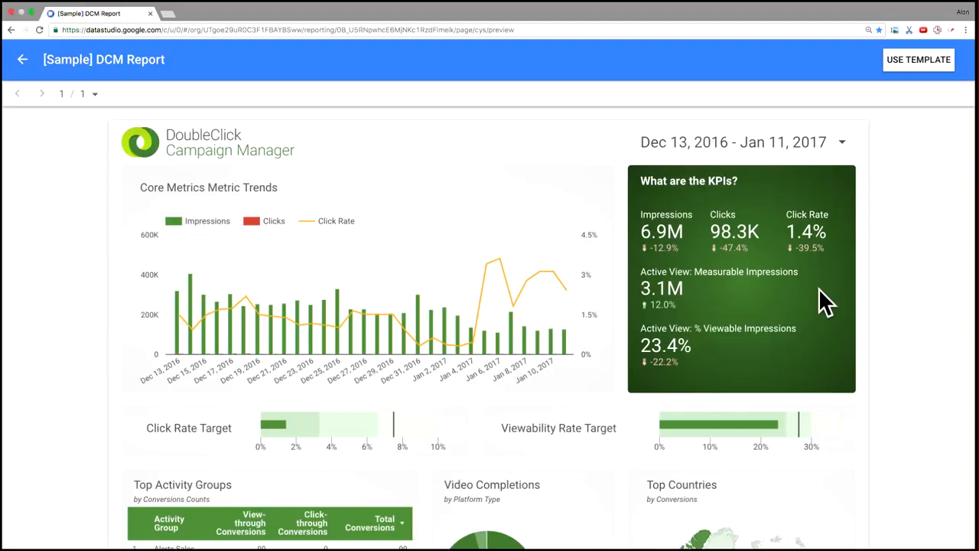
pyautogui.moveTo(742, 379)
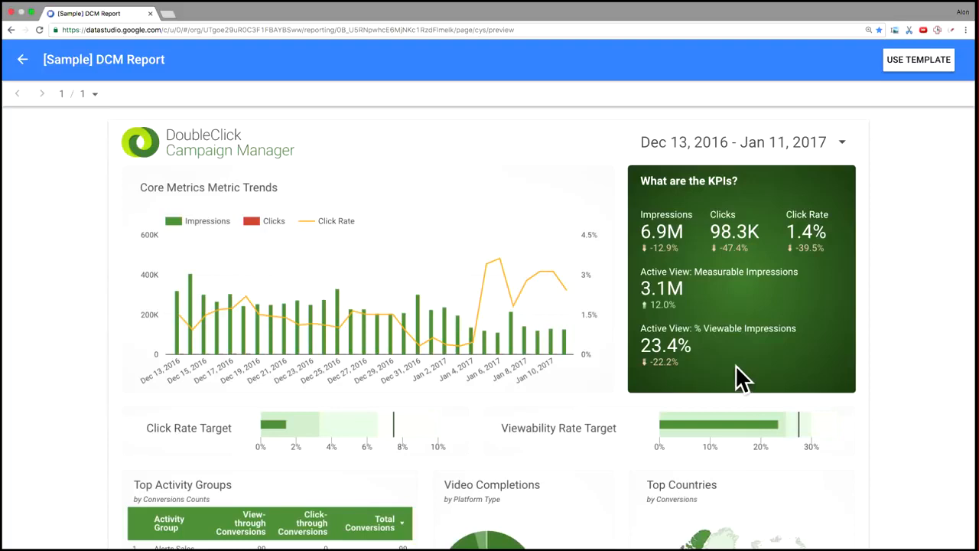
pyautogui.moveTo(795, 276)
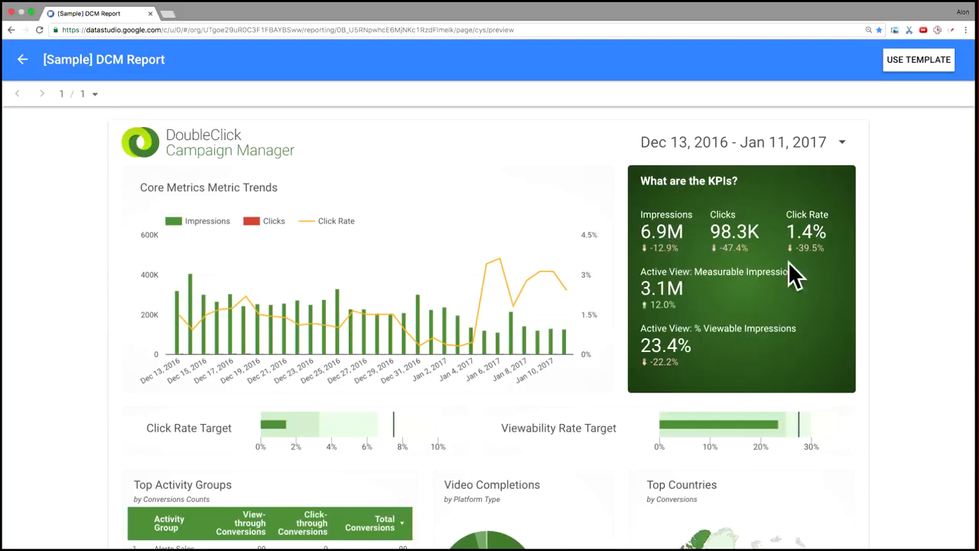
pyautogui.moveTo(844, 267)
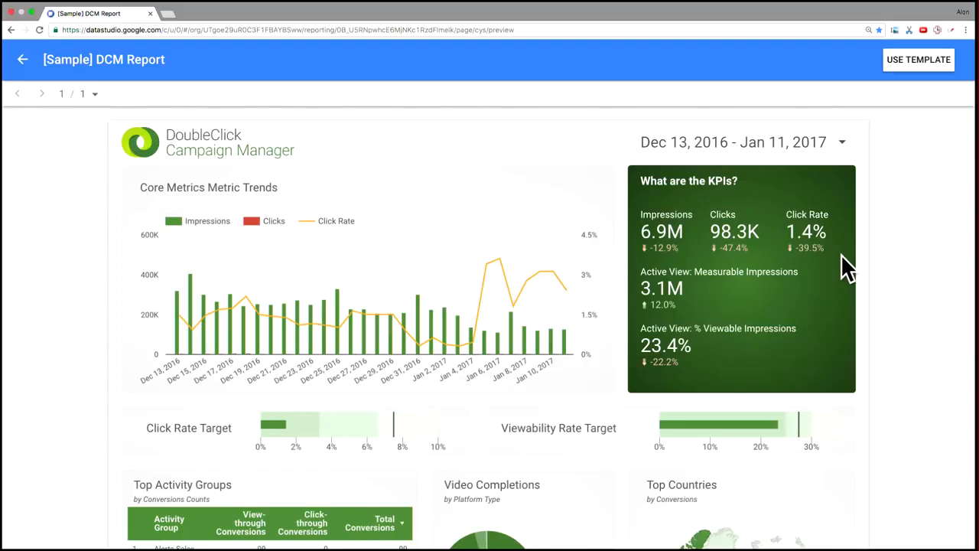
pyautogui.scroll(-3)
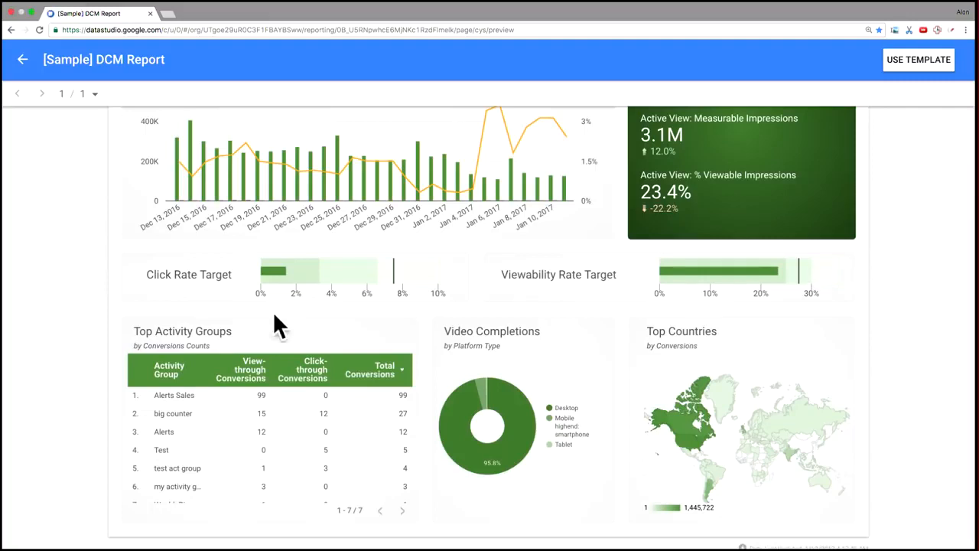
pyautogui.moveTo(134, 297)
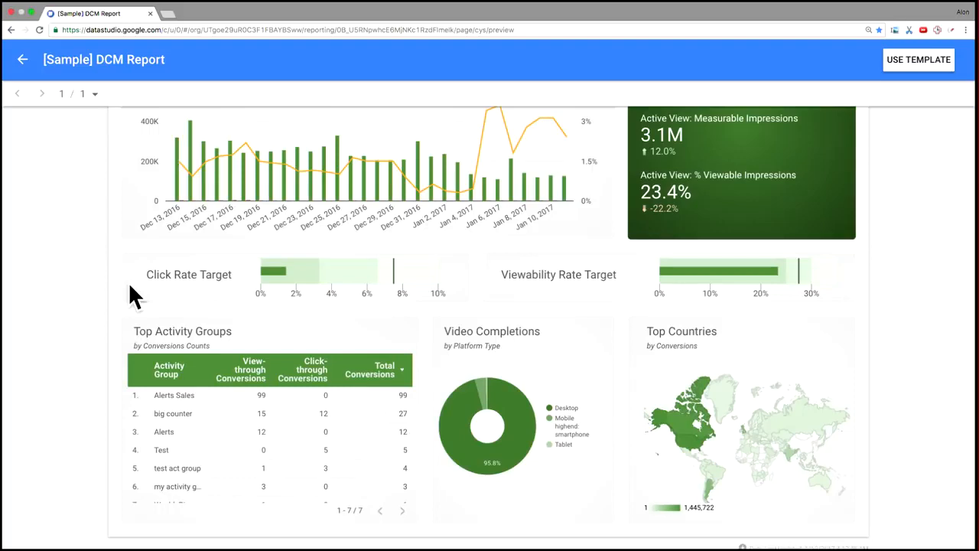
pyautogui.moveTo(394, 289)
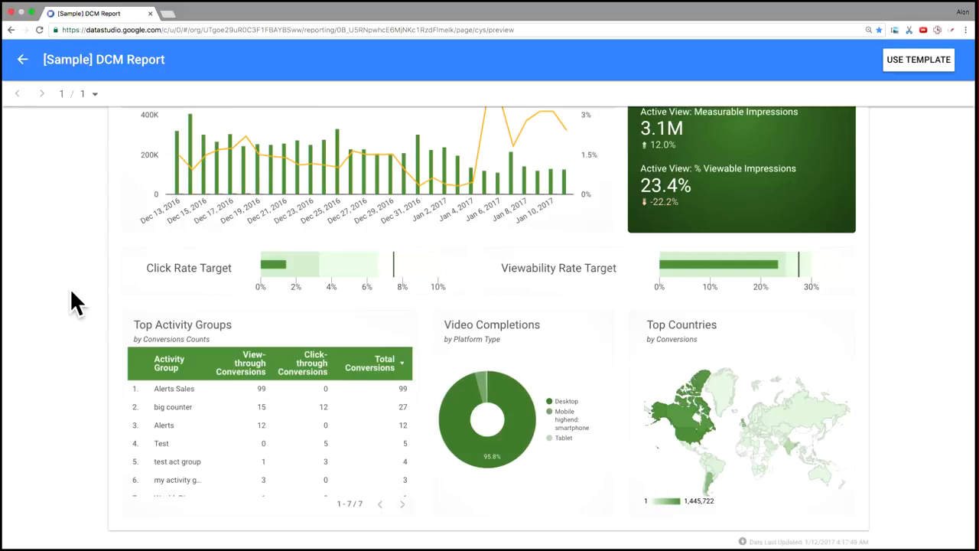
pyautogui.moveTo(608, 352)
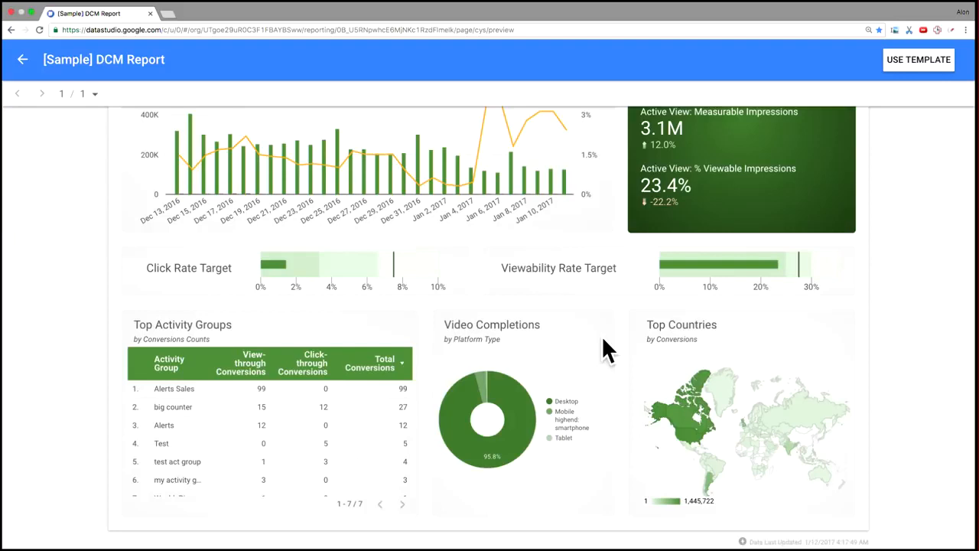
pyautogui.moveTo(879, 379)
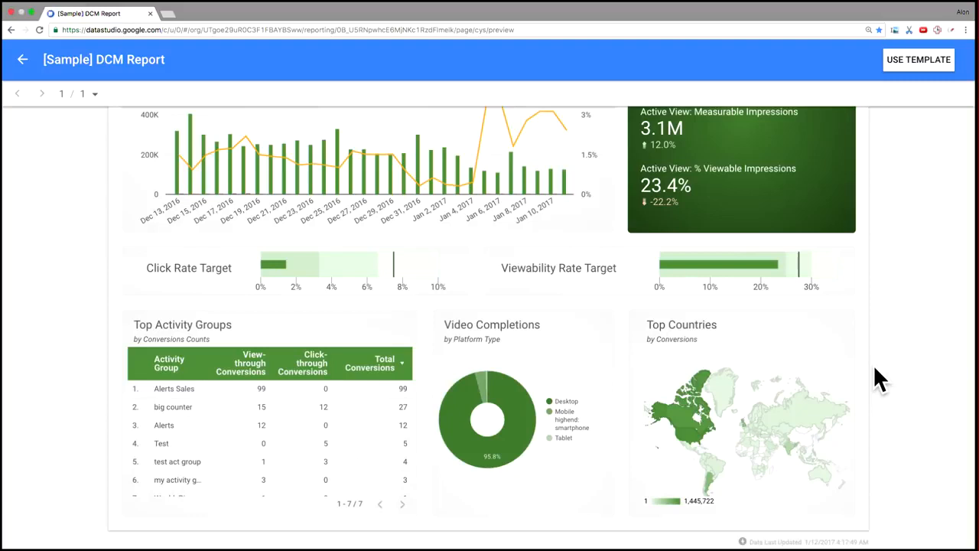
pyautogui.moveTo(747, 447)
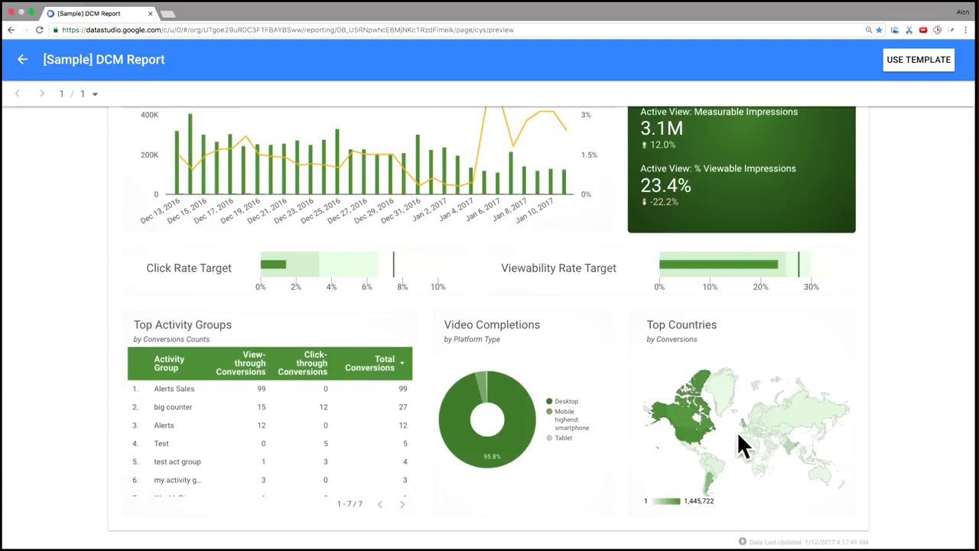
pyautogui.moveTo(696, 444)
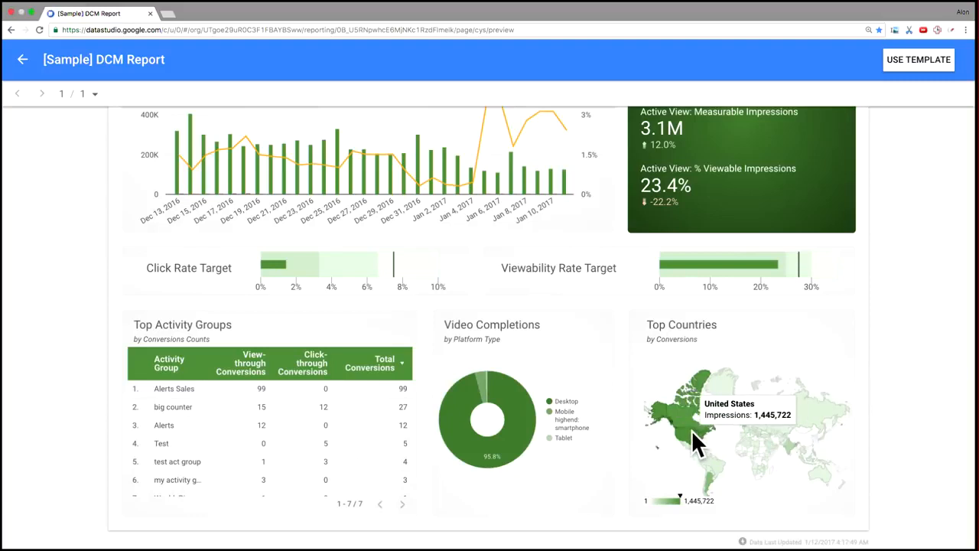
pyautogui.moveTo(884, 429)
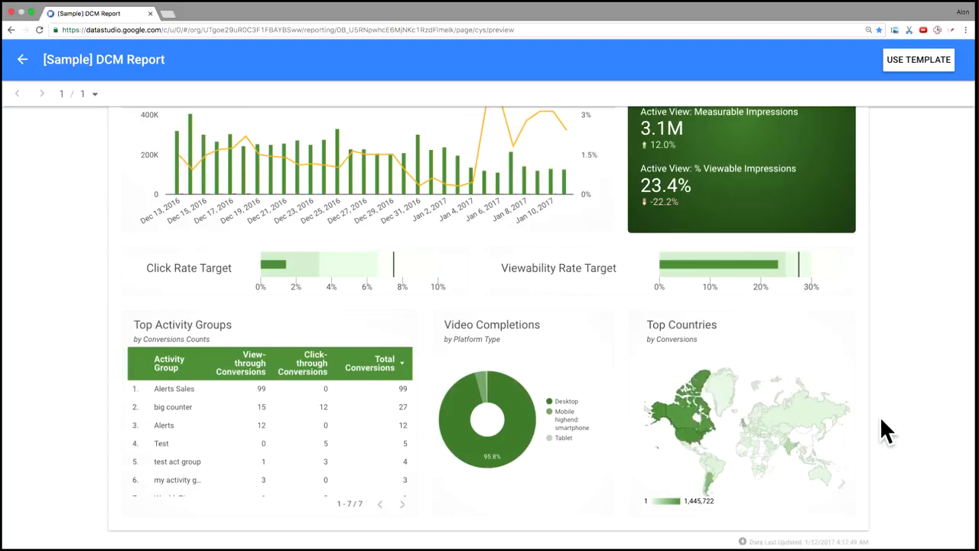